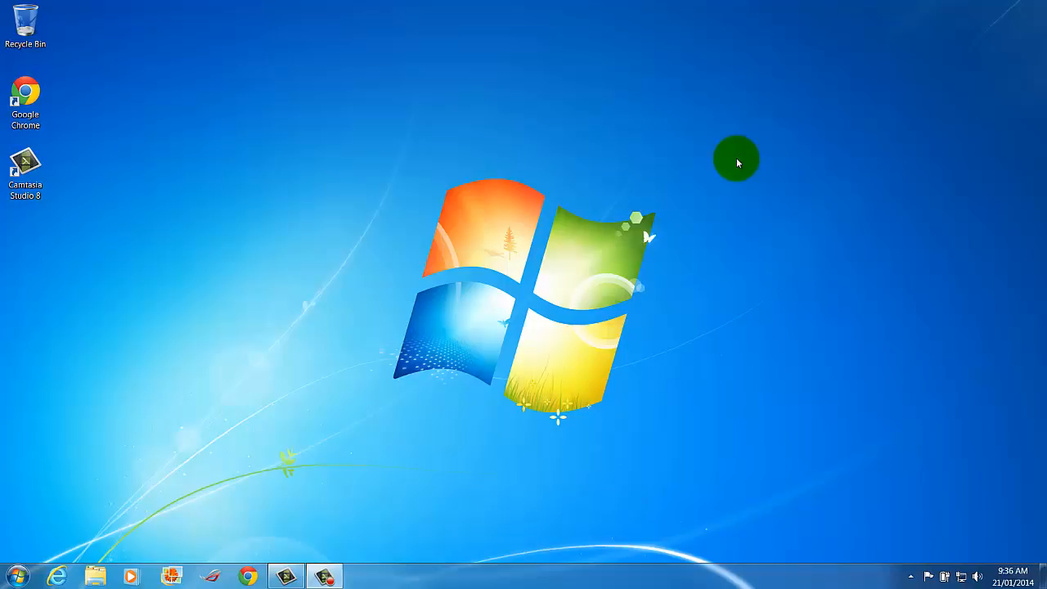
mouse_move(730, 167)
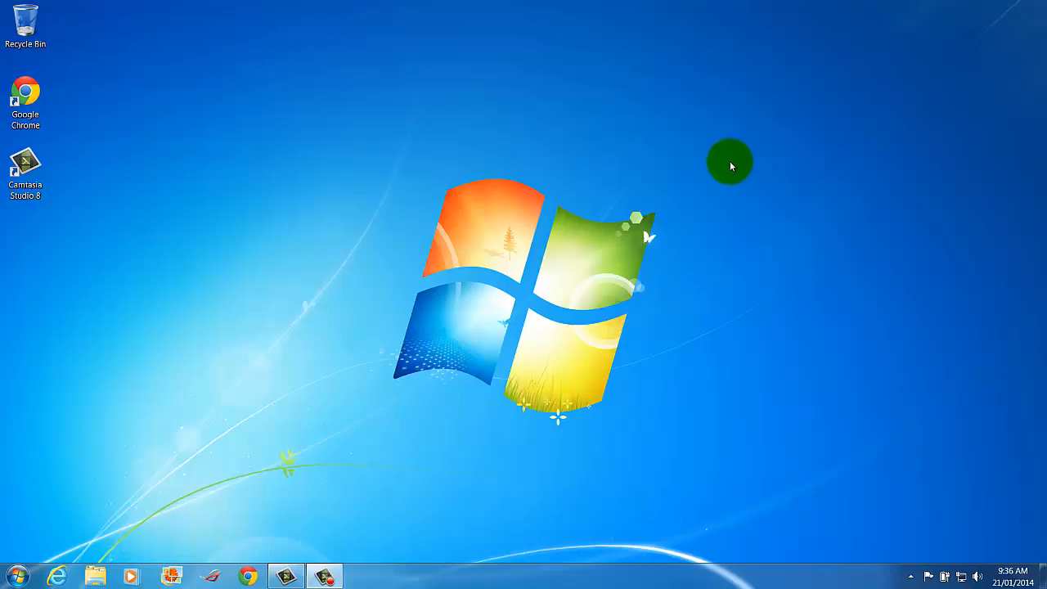
mouse_move(96, 559)
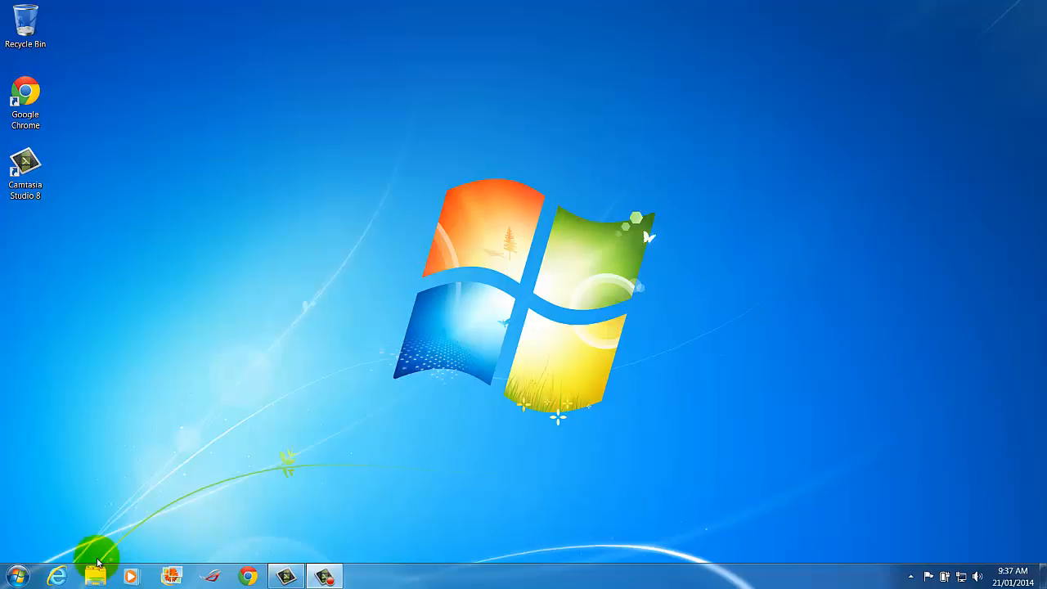
mouse_move(95, 576)
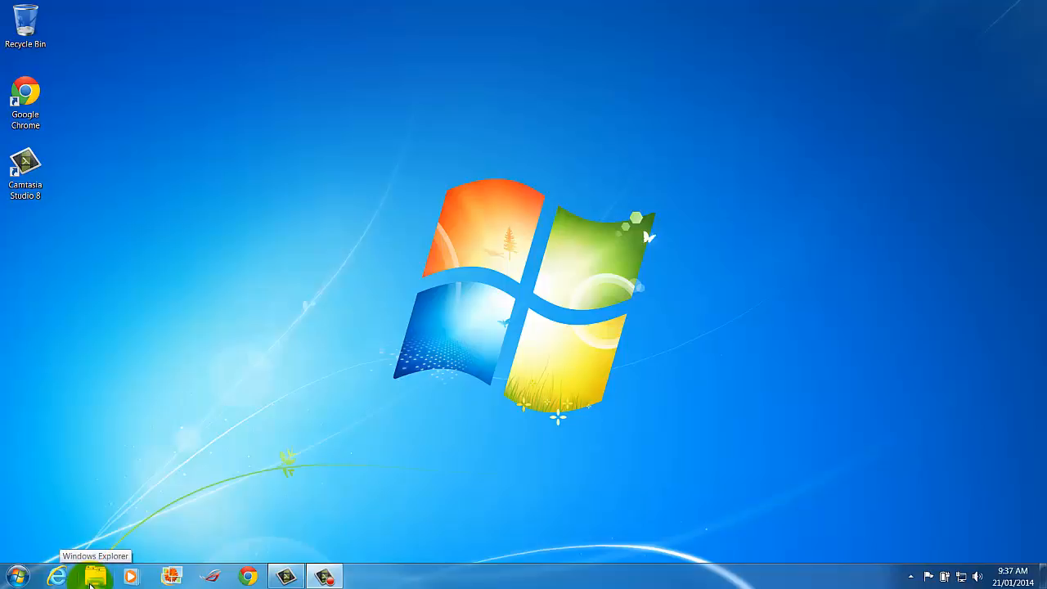
Launch Windows Explorer from the taskbar, landing on the Libraries view.
click(95, 576)
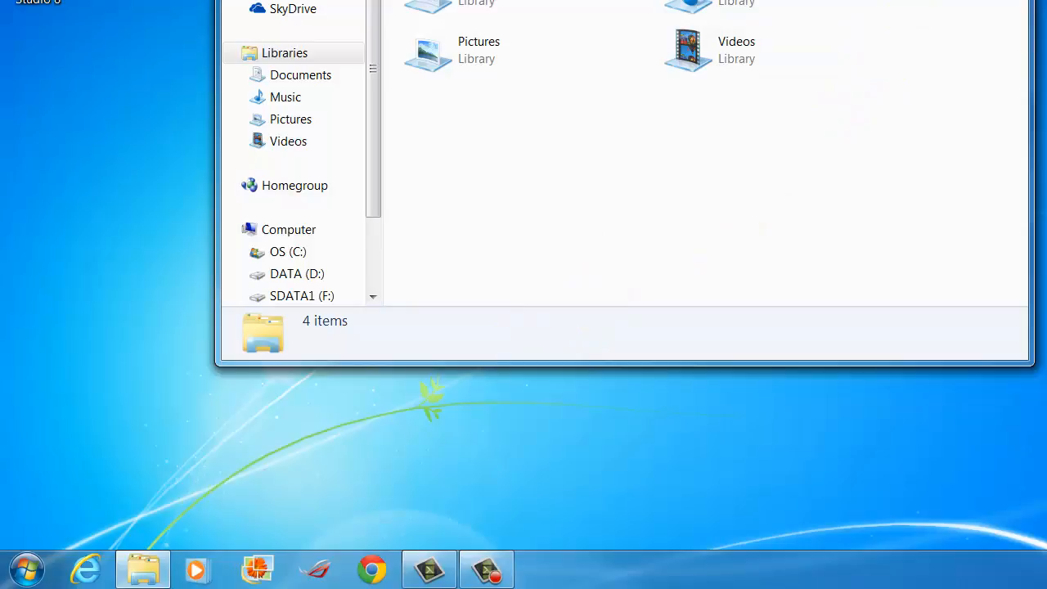
click(144, 569)
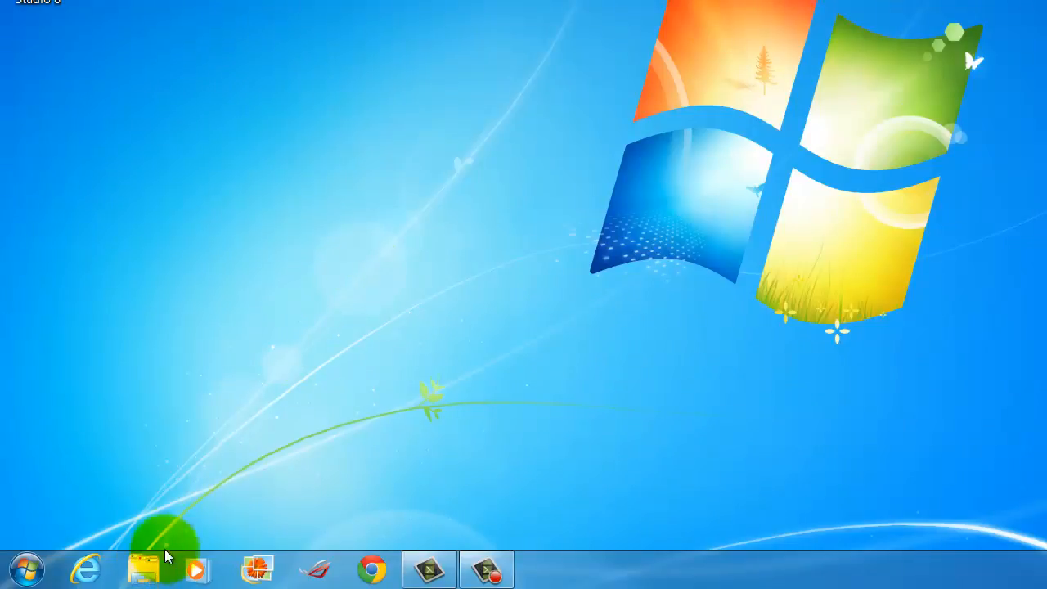
mouse_move(26, 569)
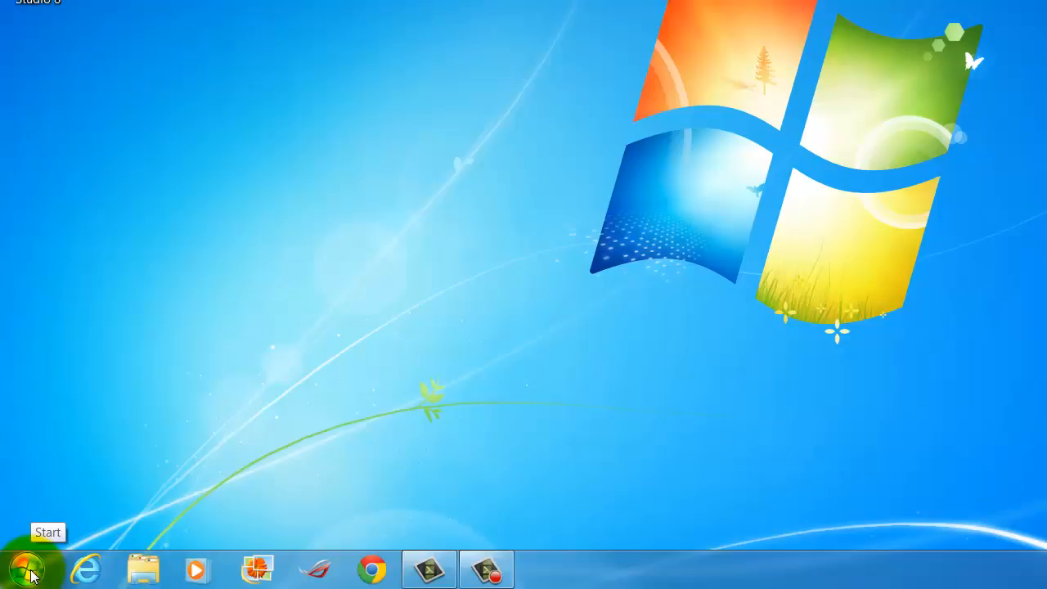
right_click(24, 569)
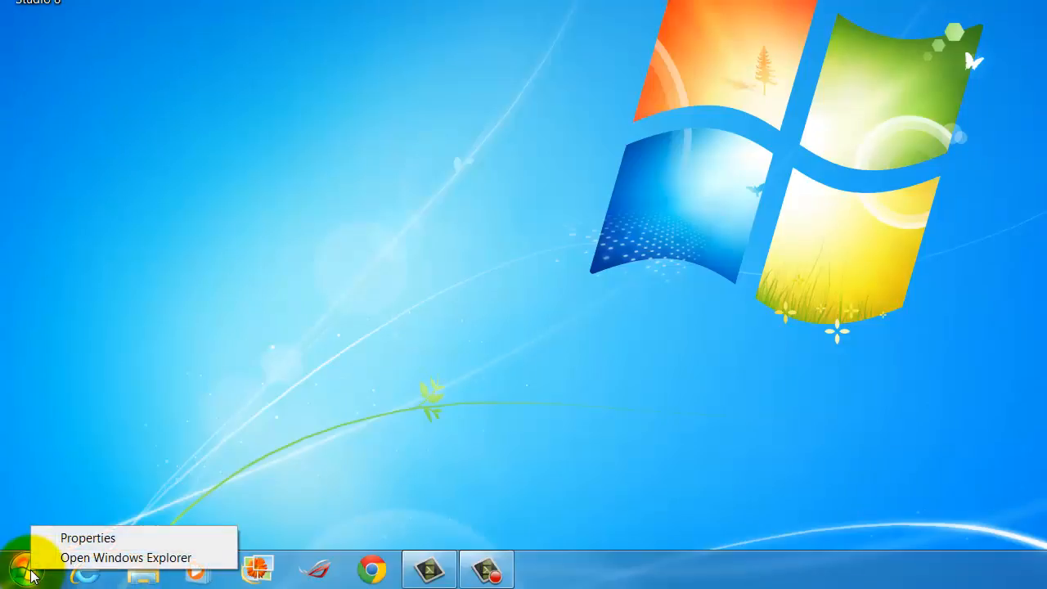
mouse_move(126, 556)
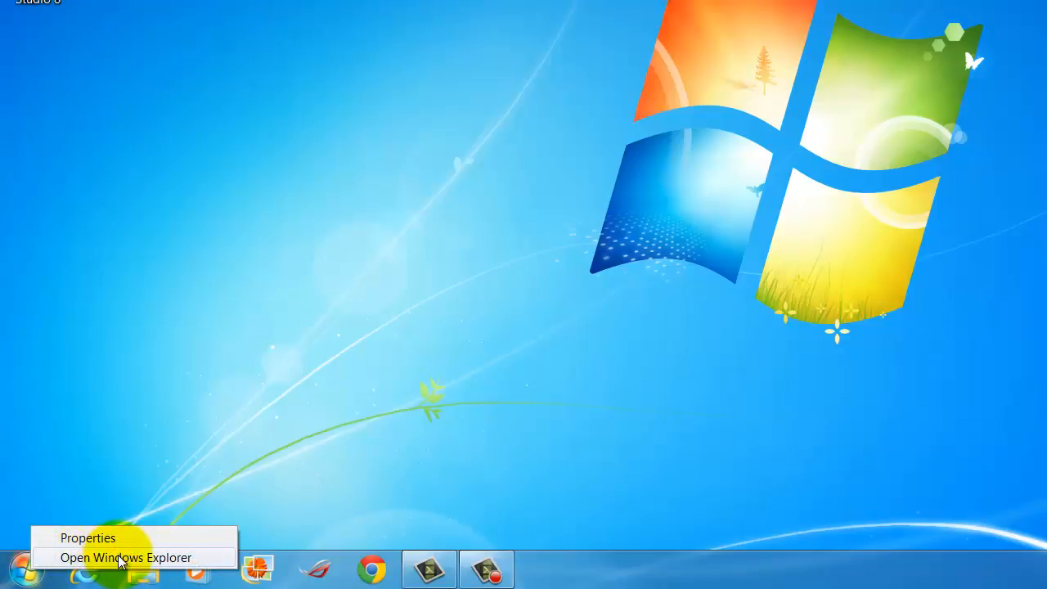
click(124, 556)
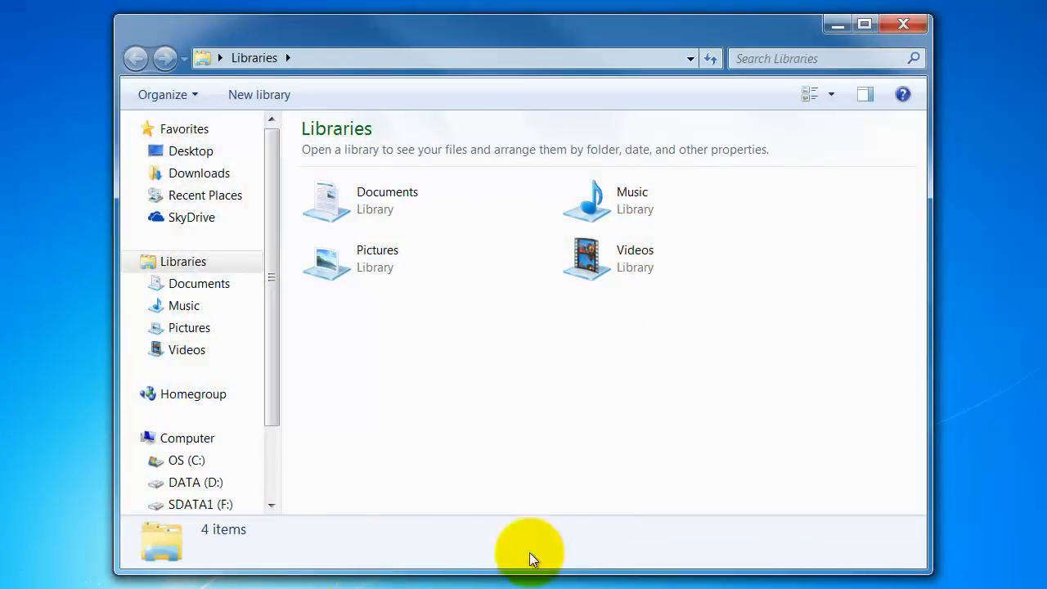
mouse_move(864, 23)
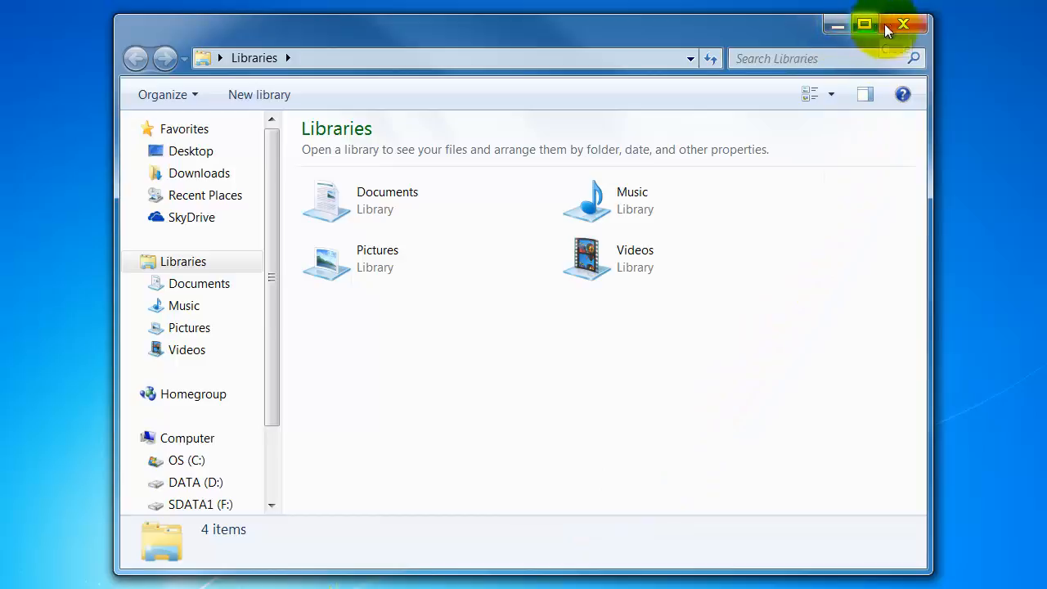
click(864, 25)
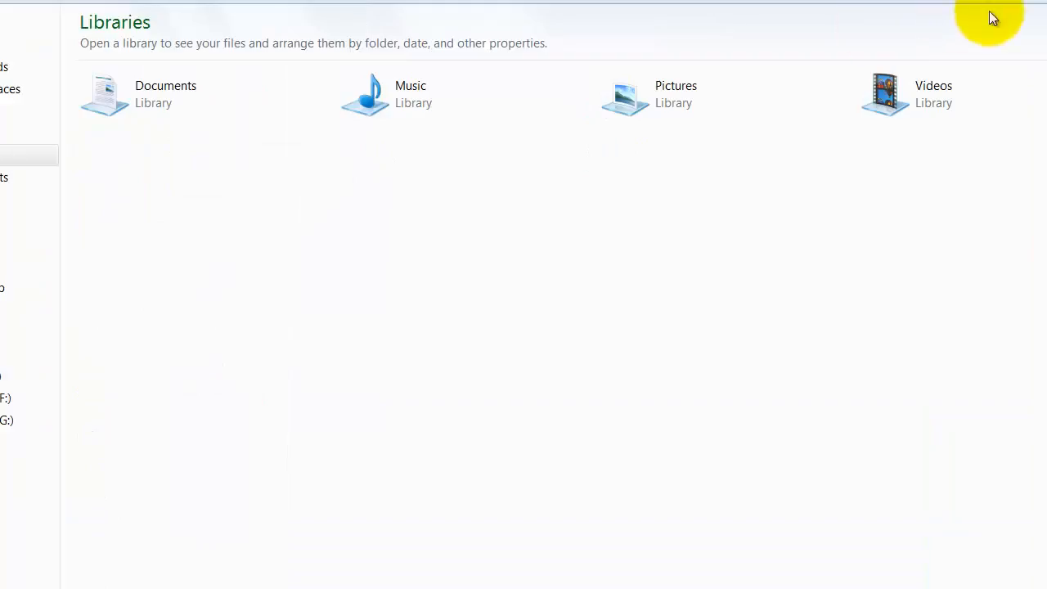
click(1003, 7)
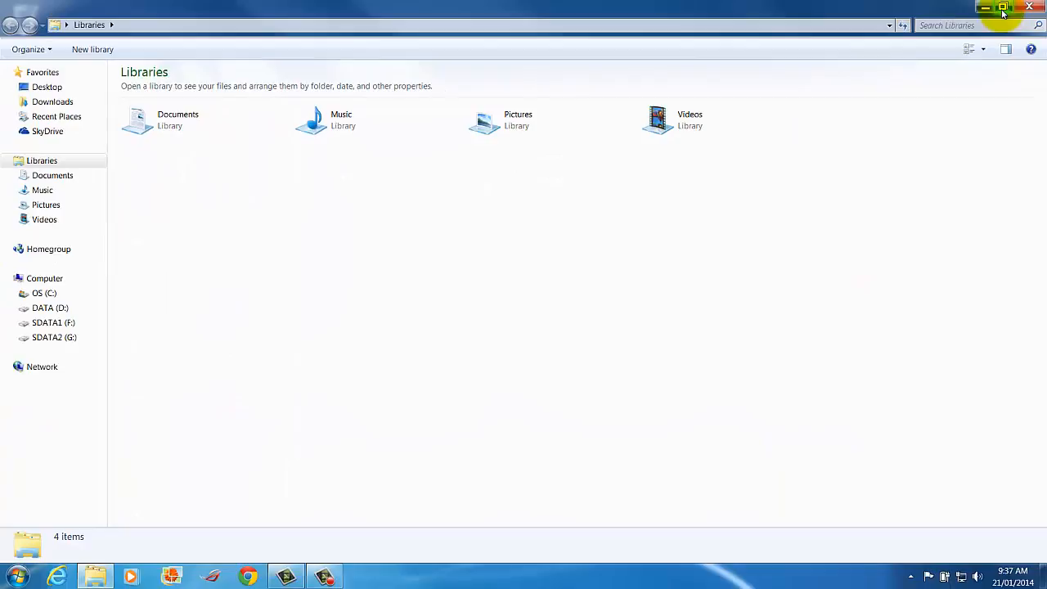
click(1003, 7)
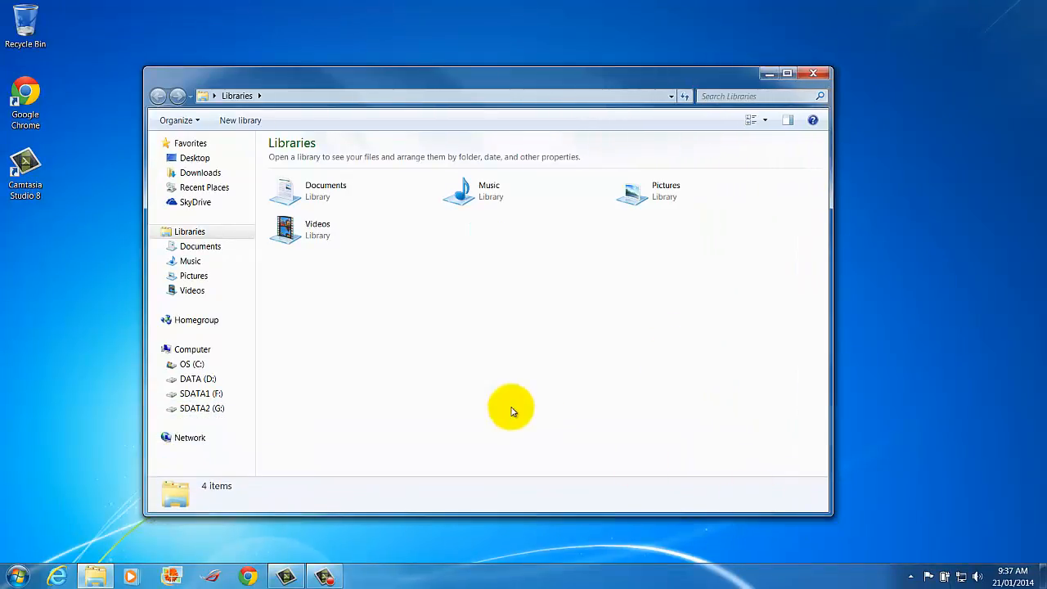
Browse to the OS (C:) drive so its folders are listed.
click(787, 74)
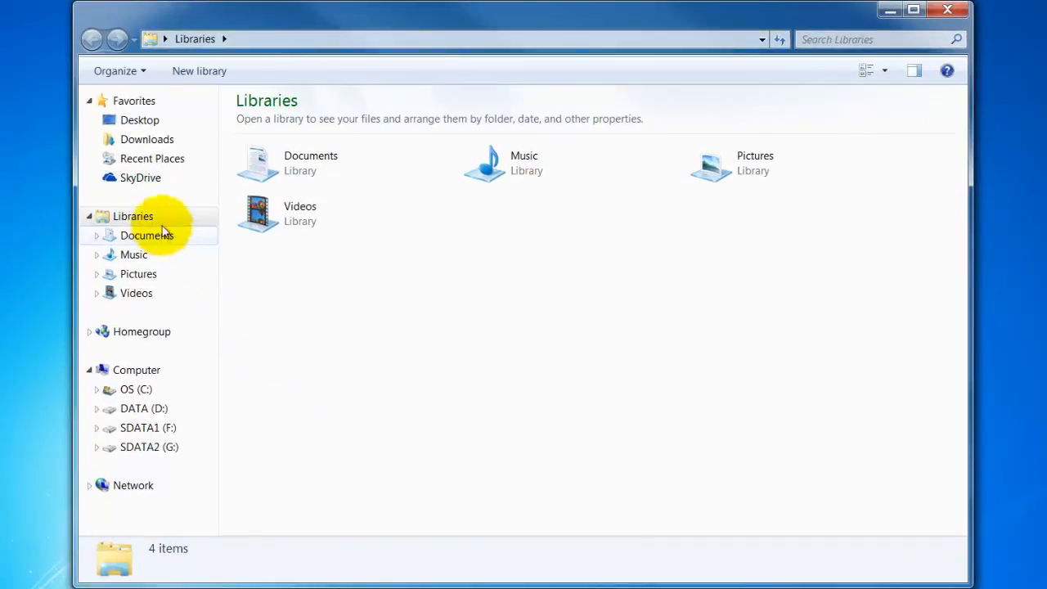
click(136, 389)
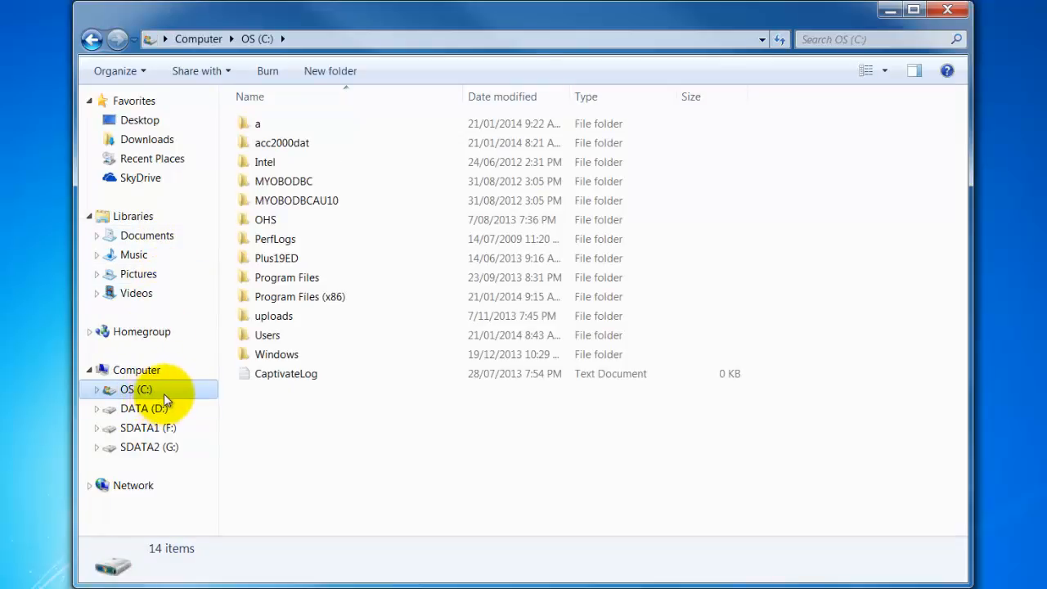
mouse_move(166, 401)
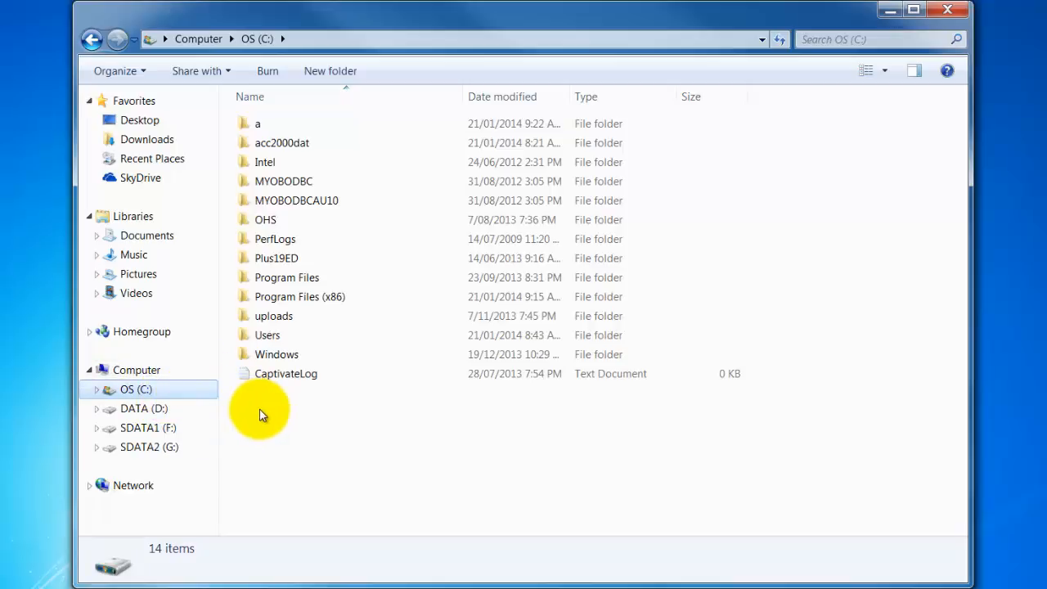
mouse_move(347, 450)
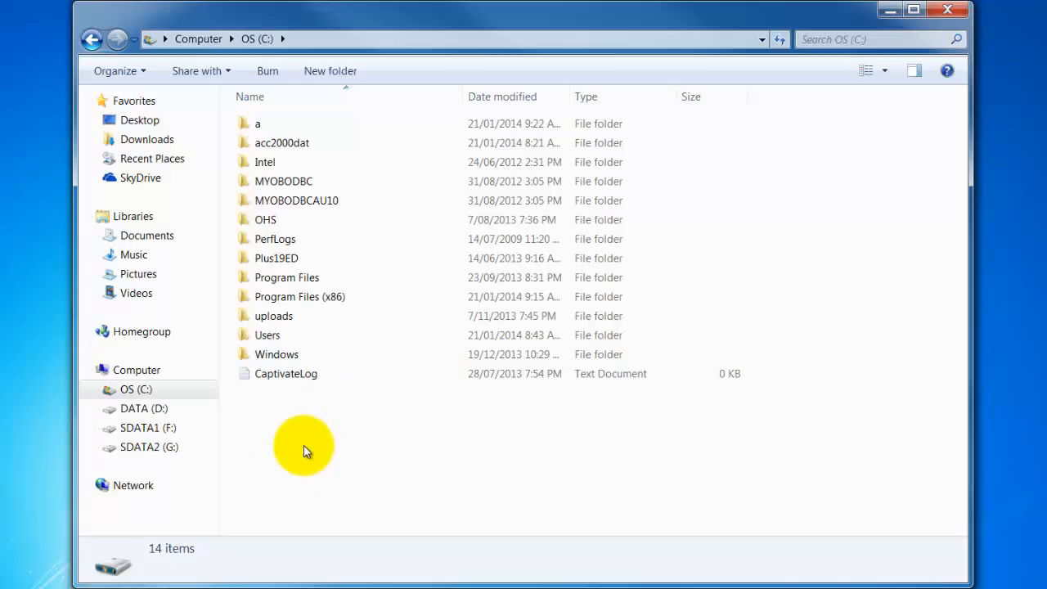
mouse_move(309, 425)
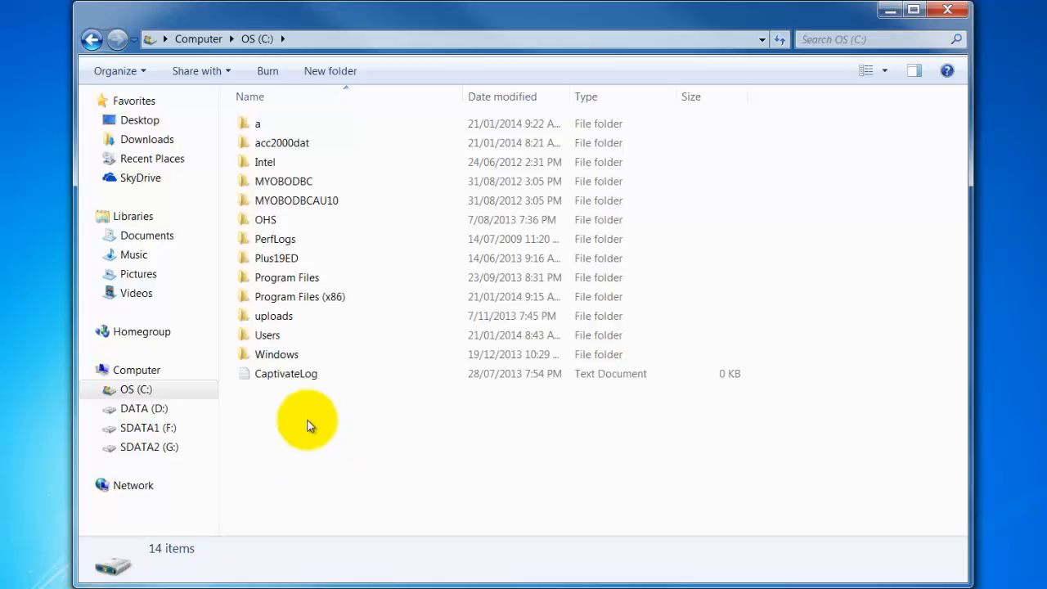
mouse_move(314, 196)
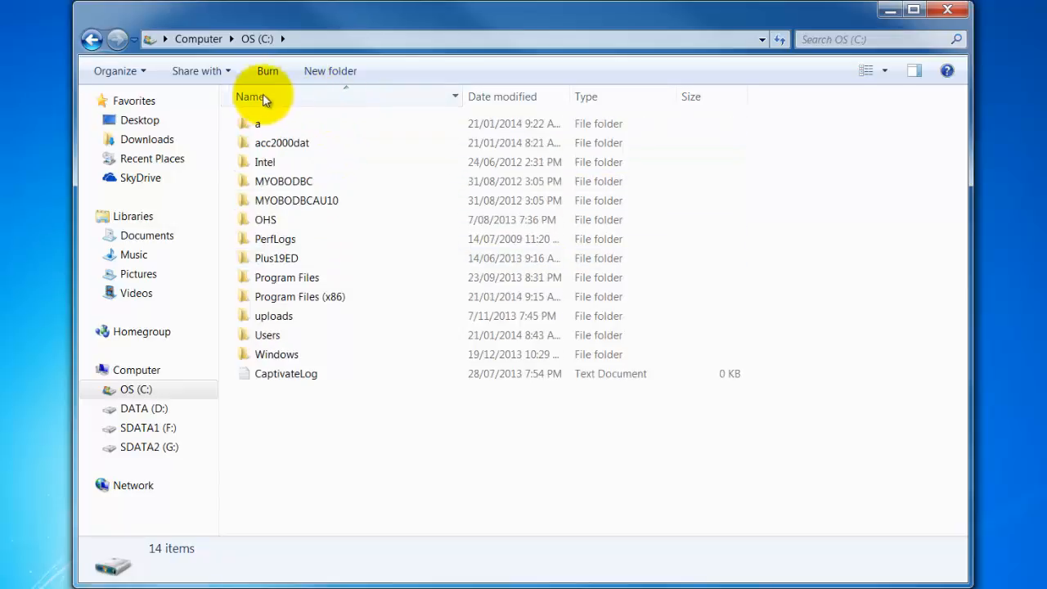
mouse_move(309, 172)
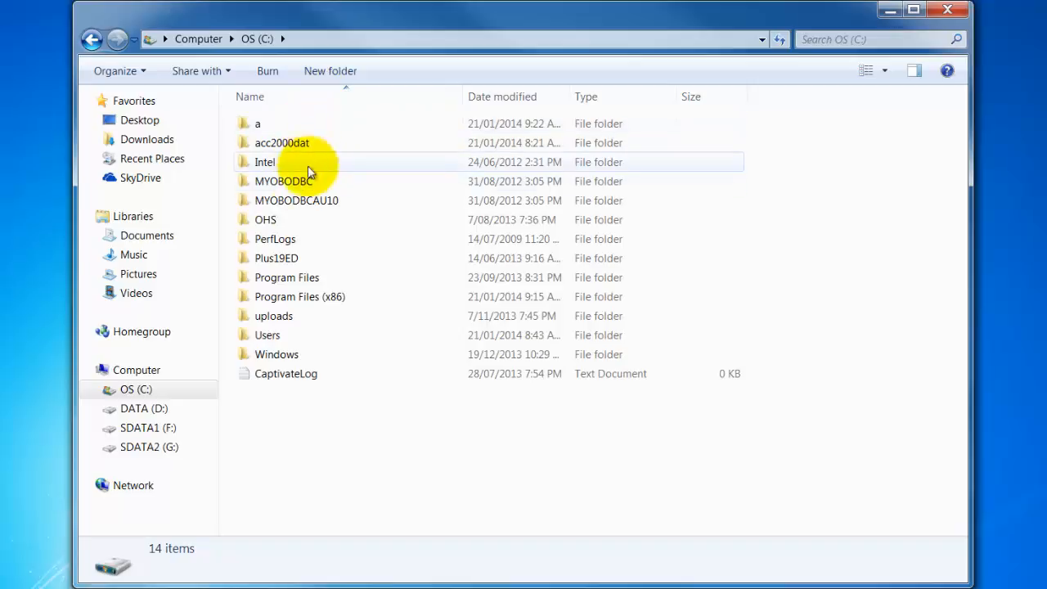
Create a new folder on C: named 'Cert IV Joe Blog'.
right_click(301, 412)
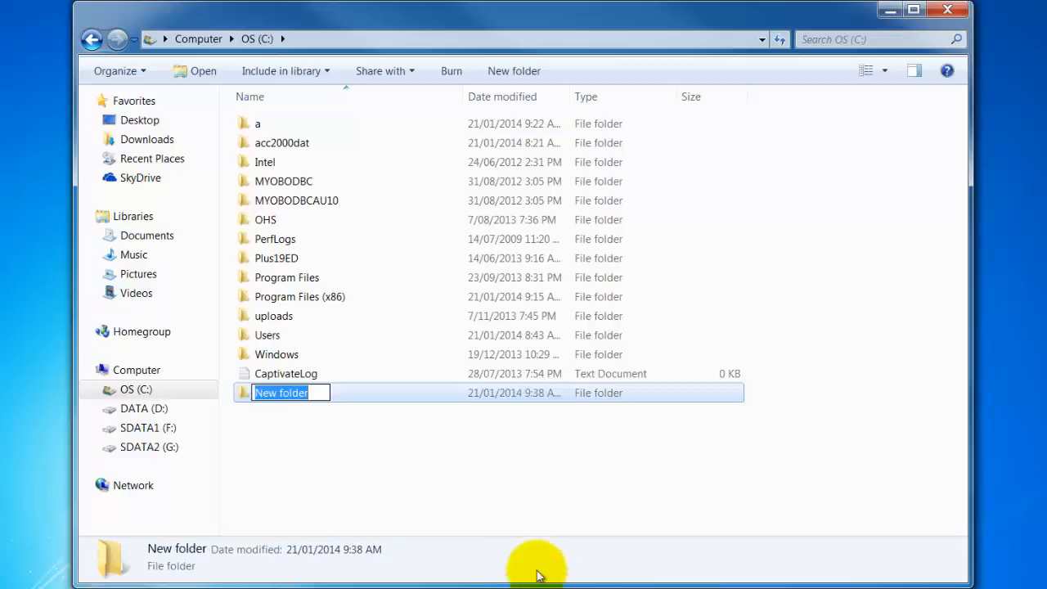
mouse_move(307, 412)
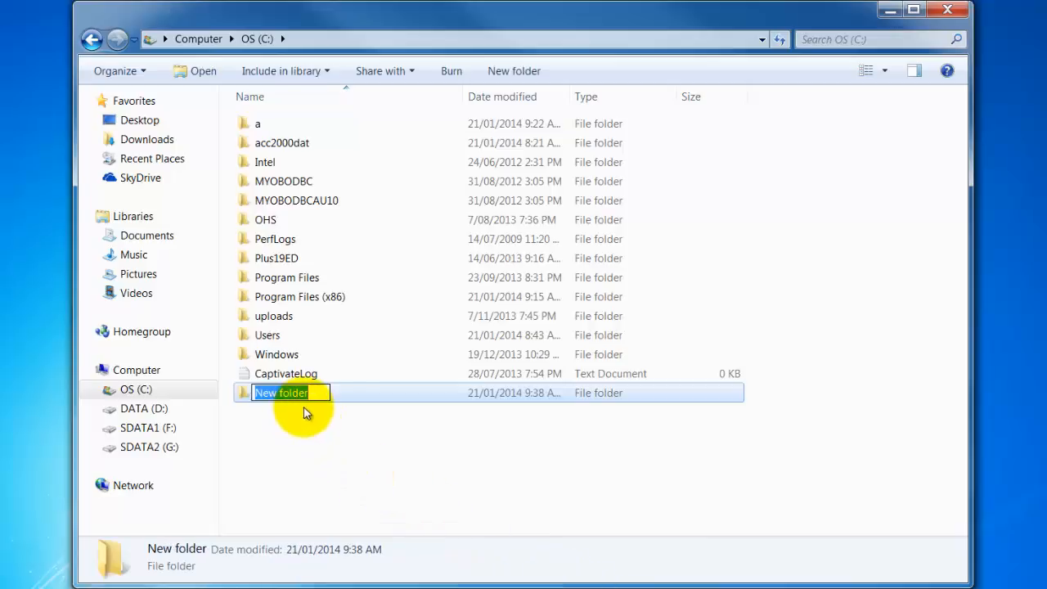
text(Cert IV)
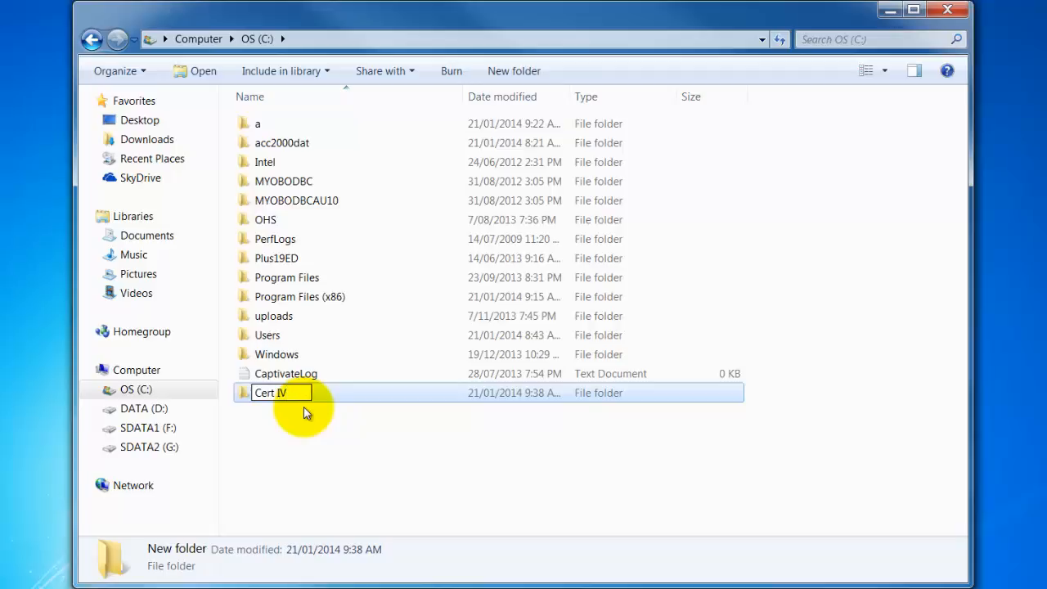
text(Joe)
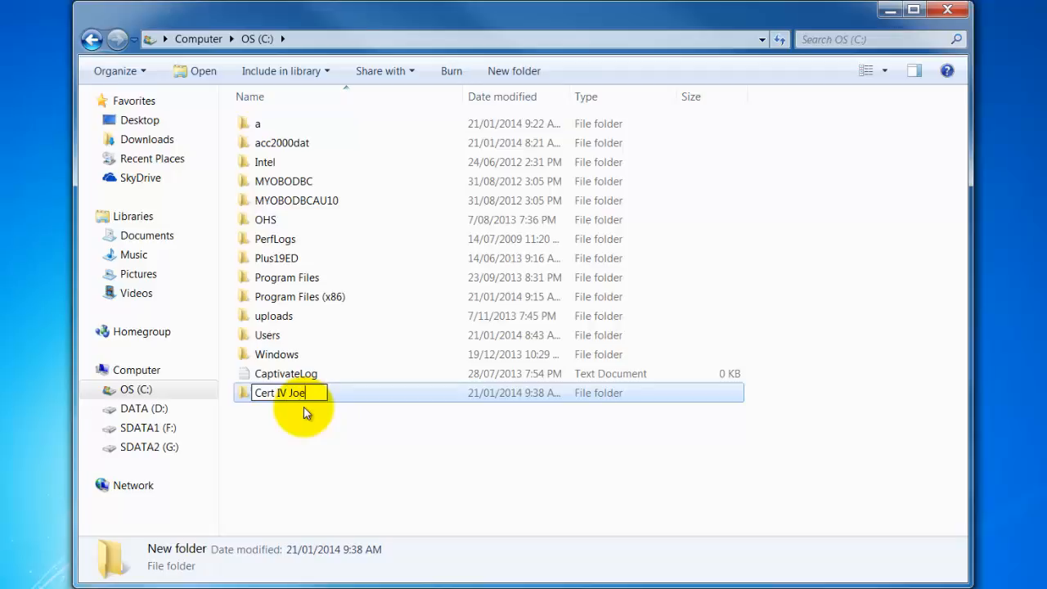
text(Blog)
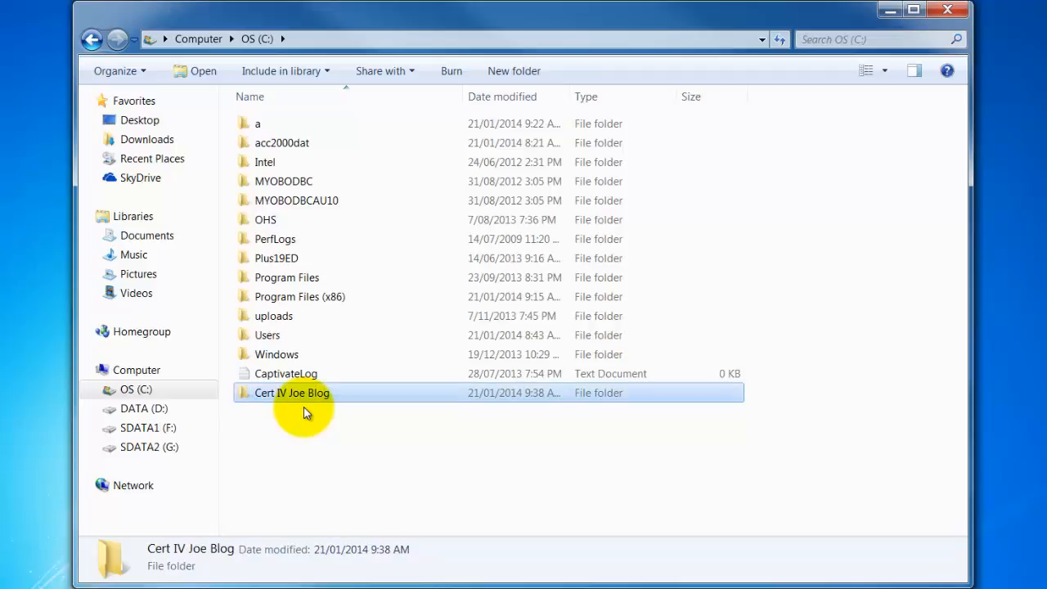
mouse_move(295, 400)
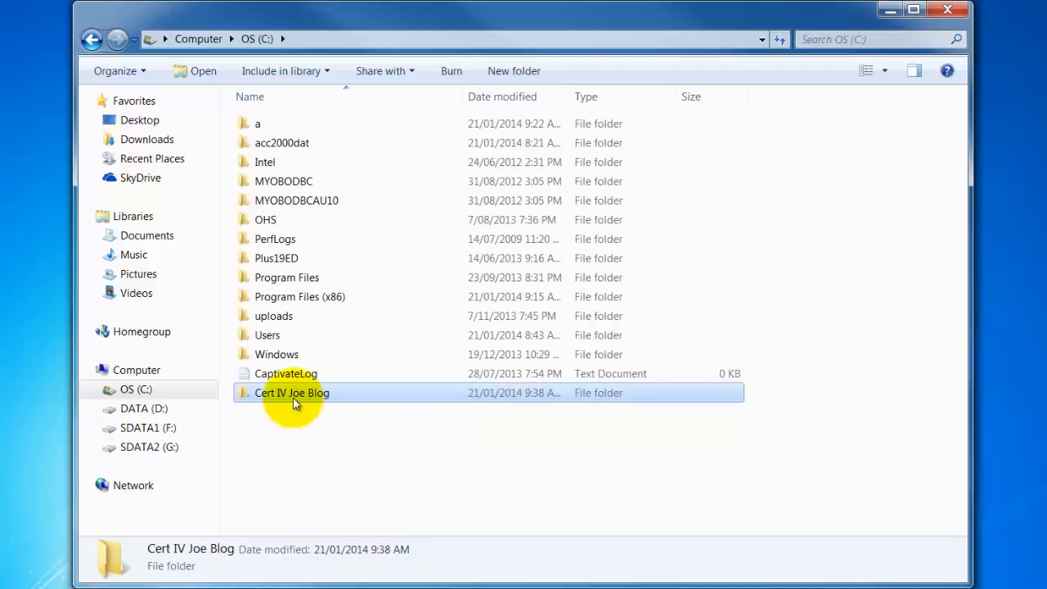
Inside Cert IV Joe Blog, create a subfolder named 'Miscellaneous'.
double_click(291, 393)
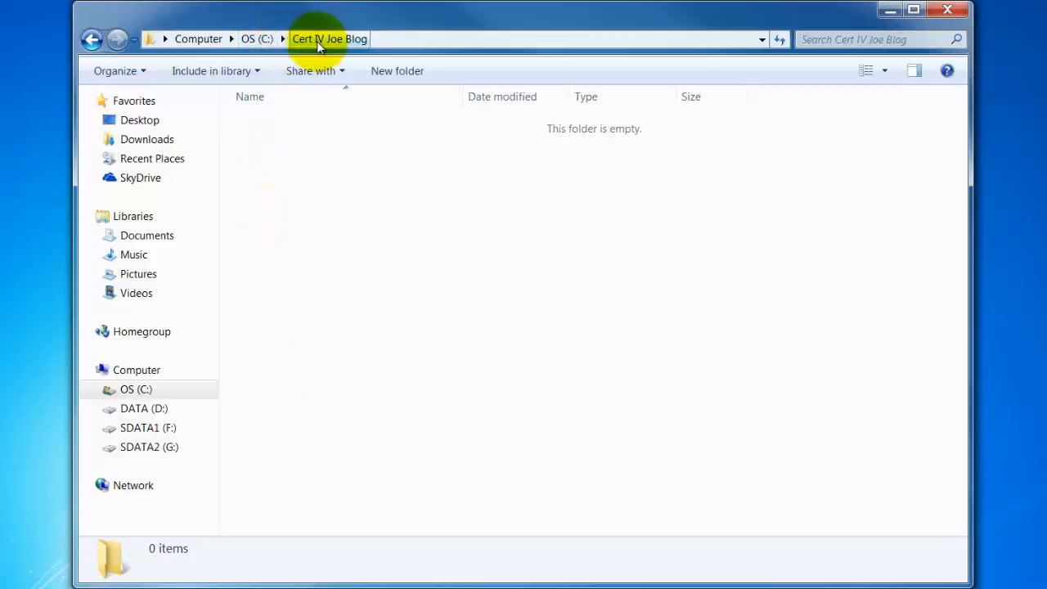
mouse_move(293, 163)
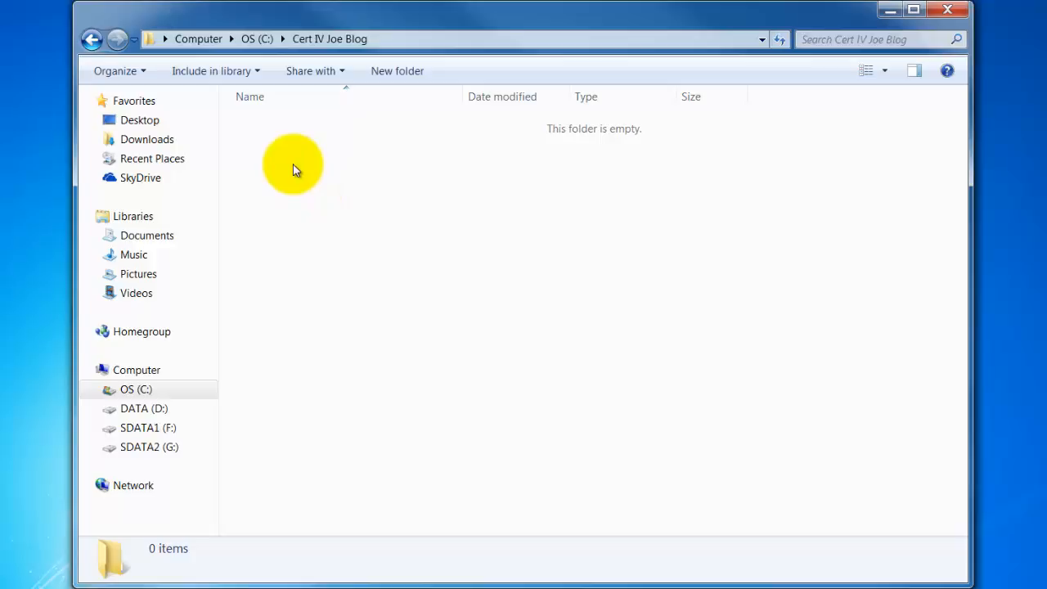
right_click(294, 167)
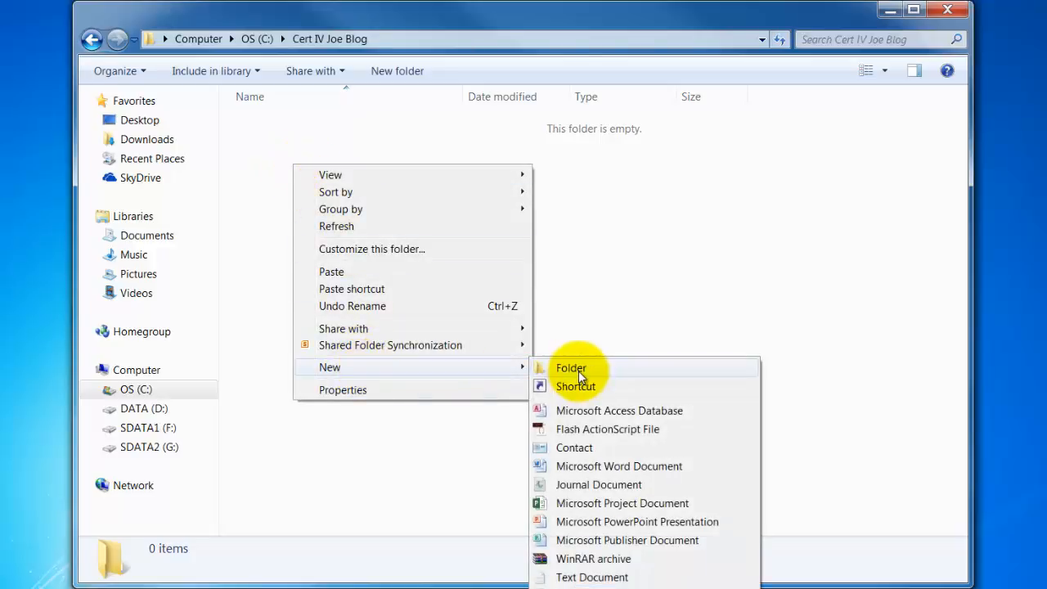
click(569, 366)
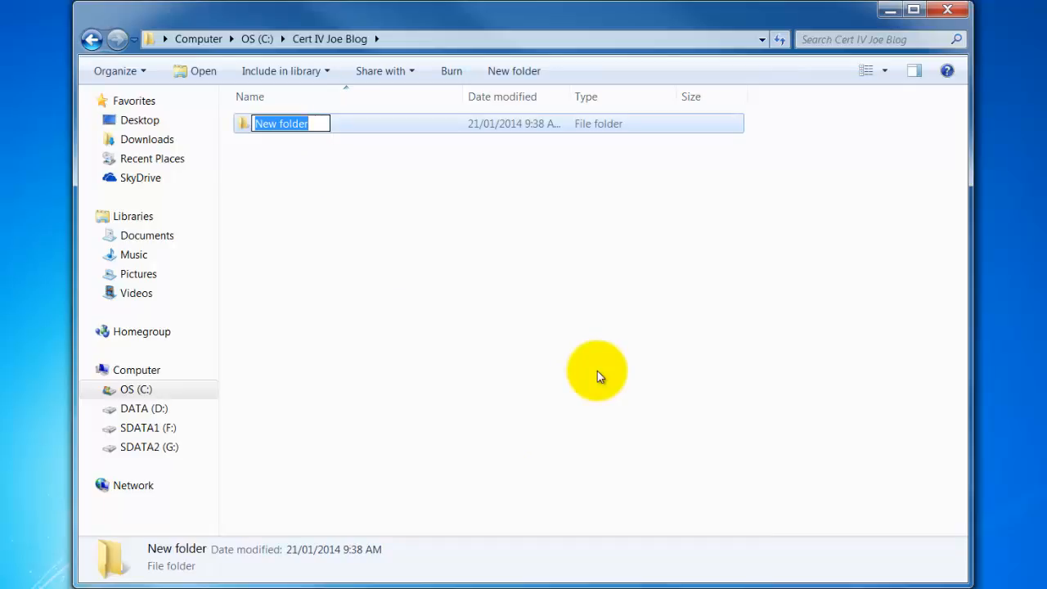
text(Miscellaneous)
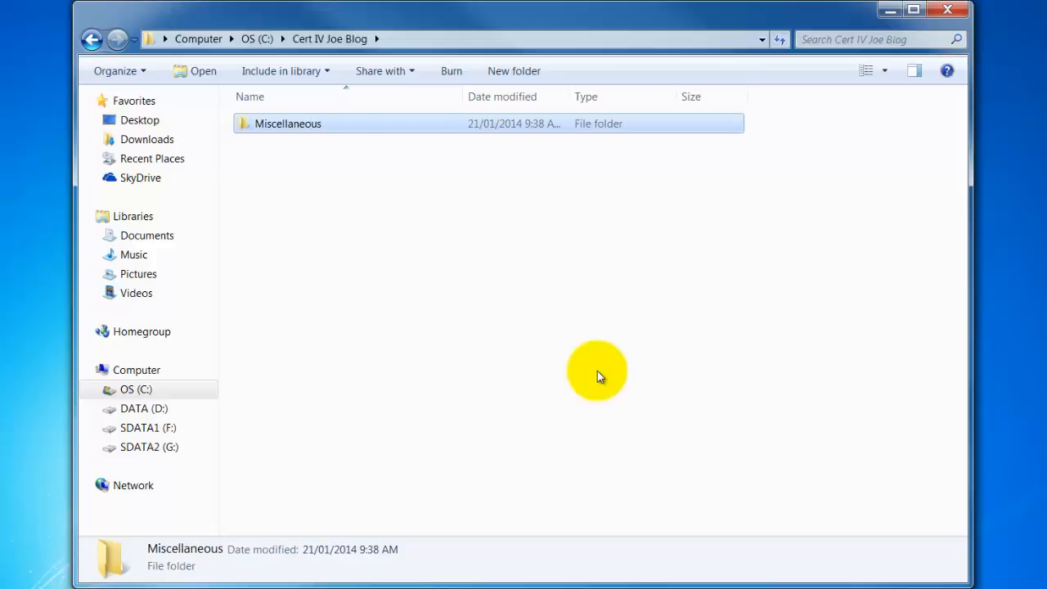
mouse_move(319, 211)
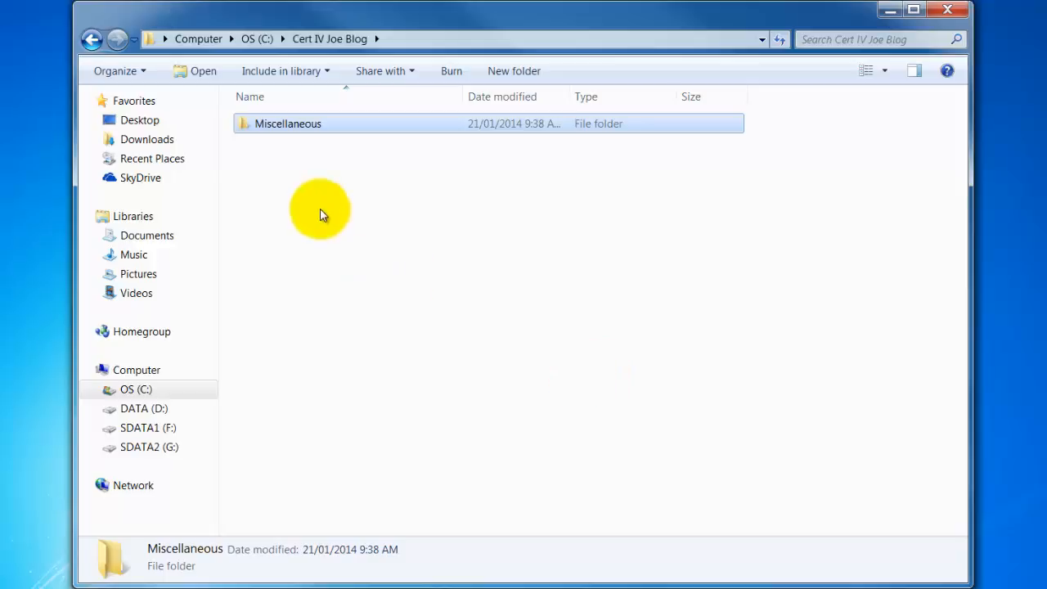
mouse_move(314, 178)
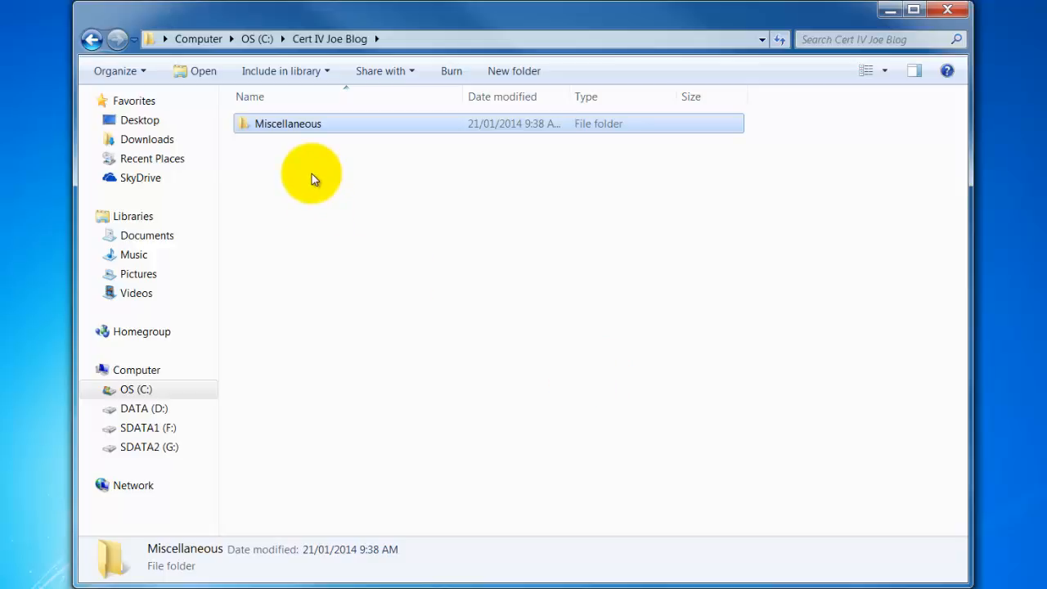
Create a second subfolder named 'FNSBKG404A' beside Miscellaneous.
right_click(310, 177)
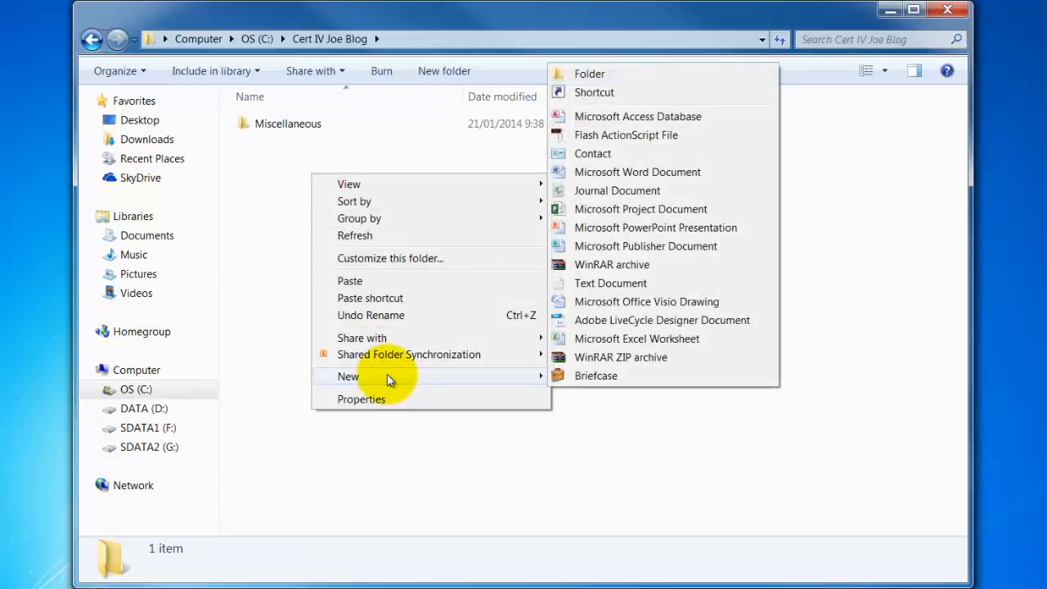
click(589, 72)
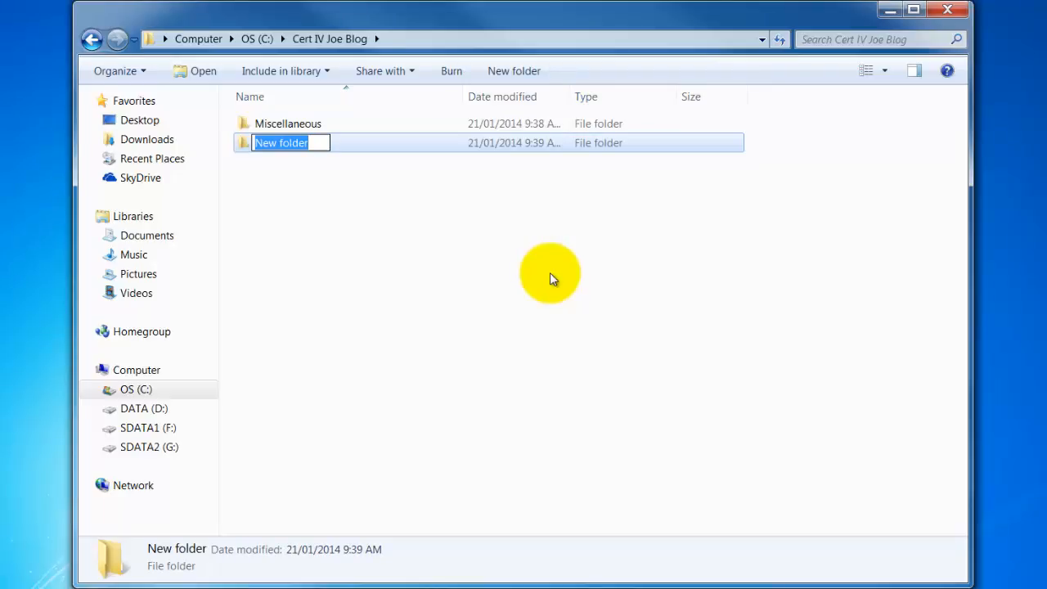
text(FN)
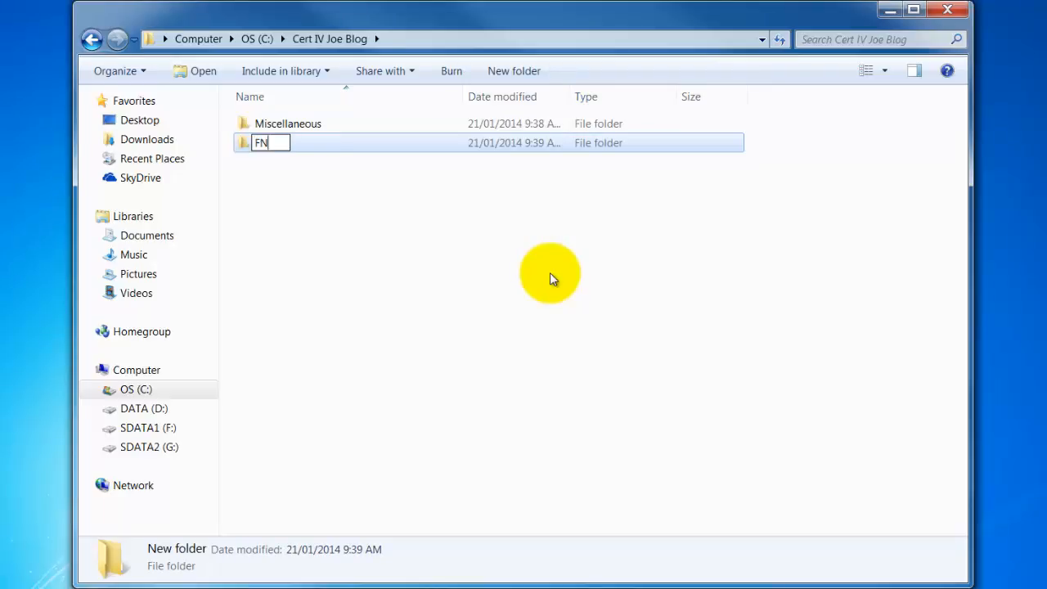
text(SBKG404A)
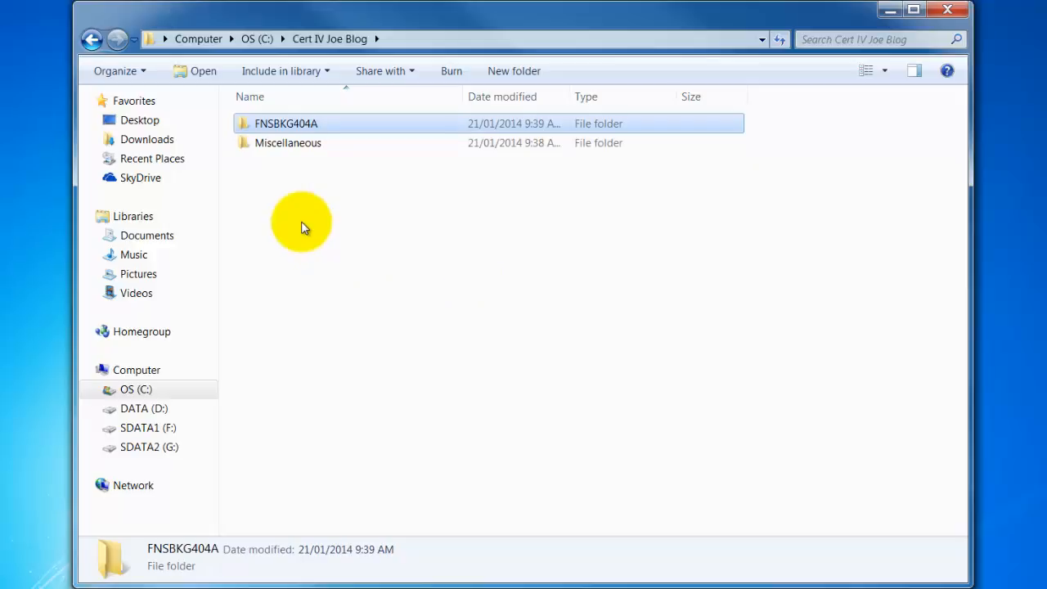
Create a third subfolder named 'Applications and Downloads'.
right_click(304, 227)
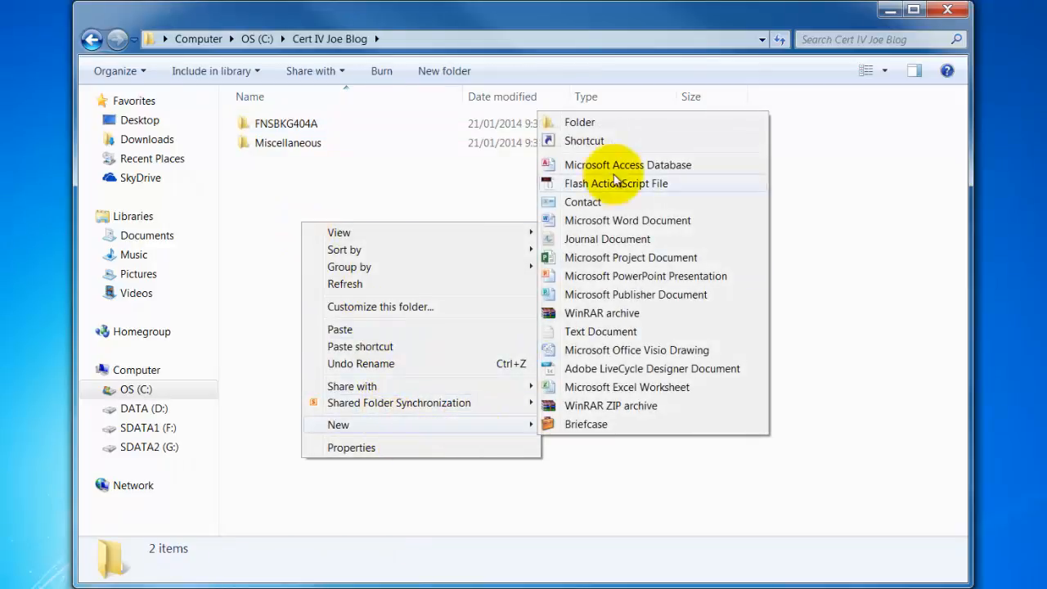
click(579, 121)
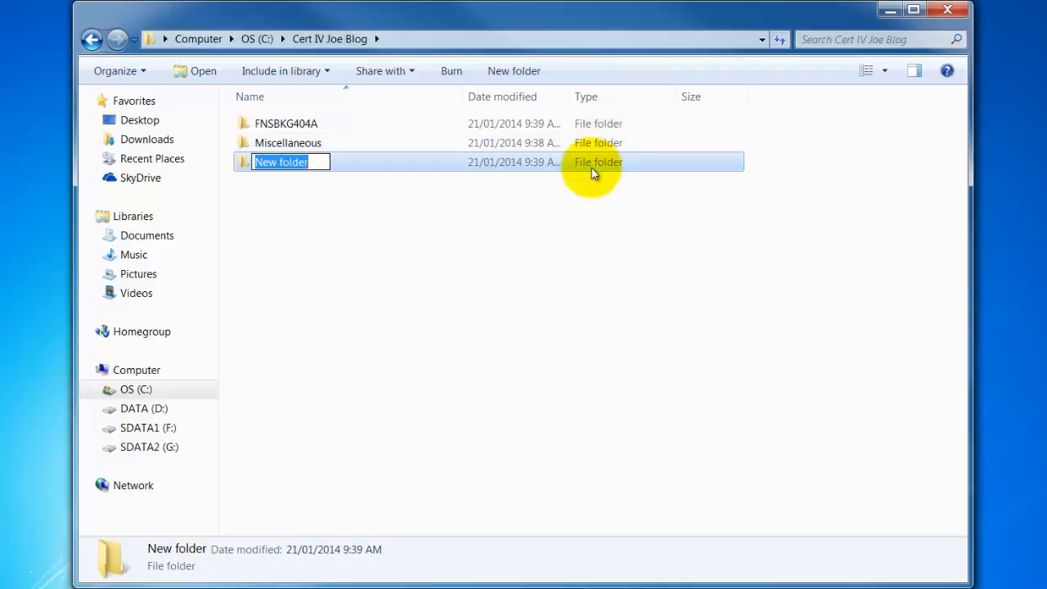
text(Applications and)
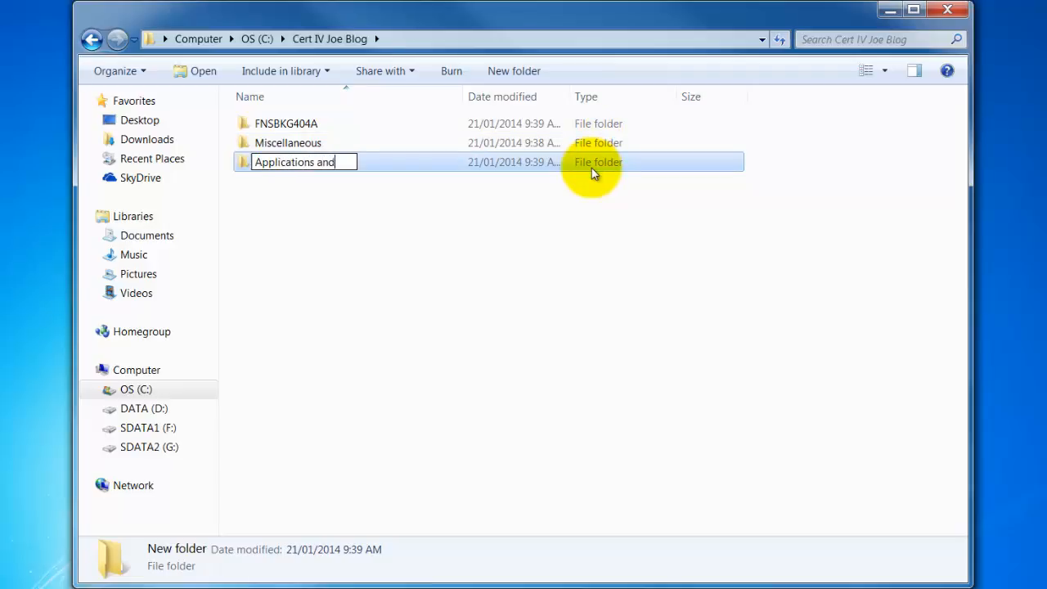
text(Downloads)
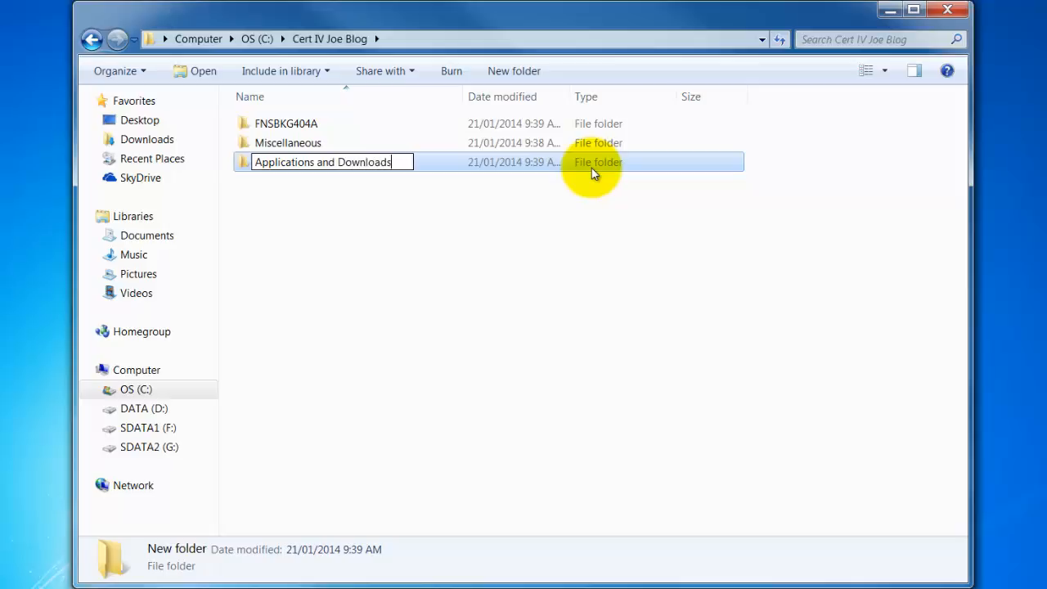